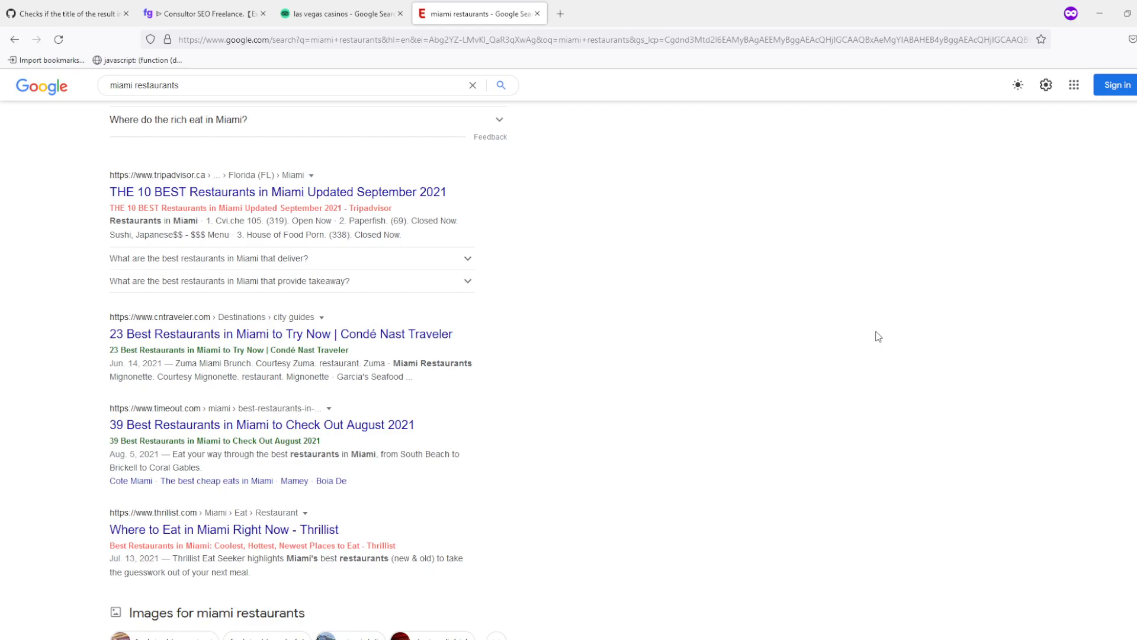
mouse_move(383, 229)
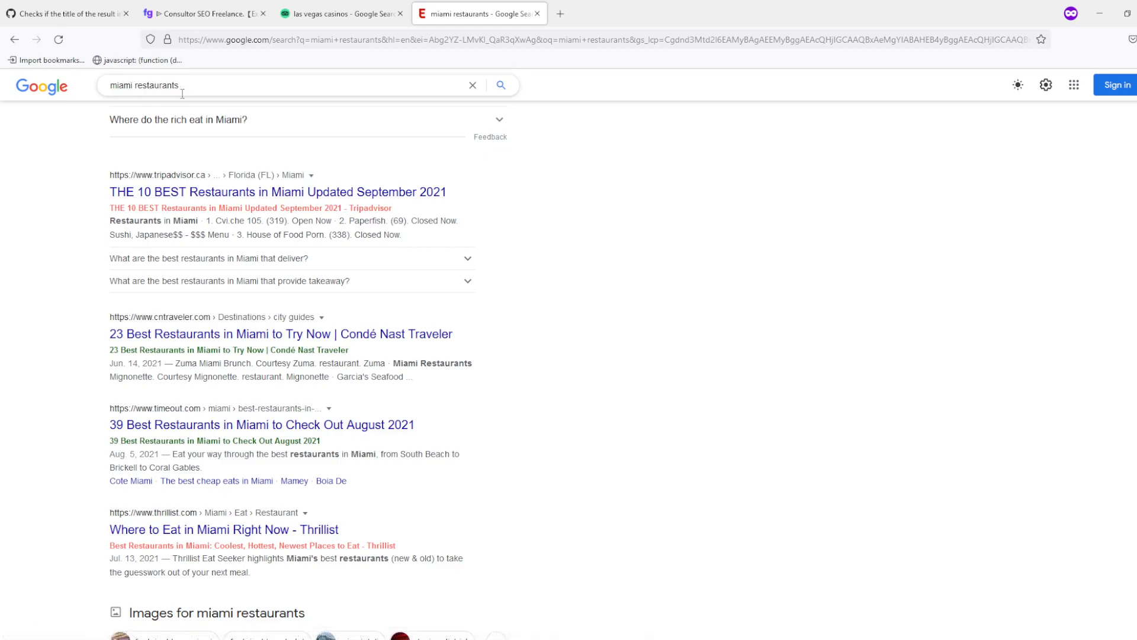
mouse_move(143, 250)
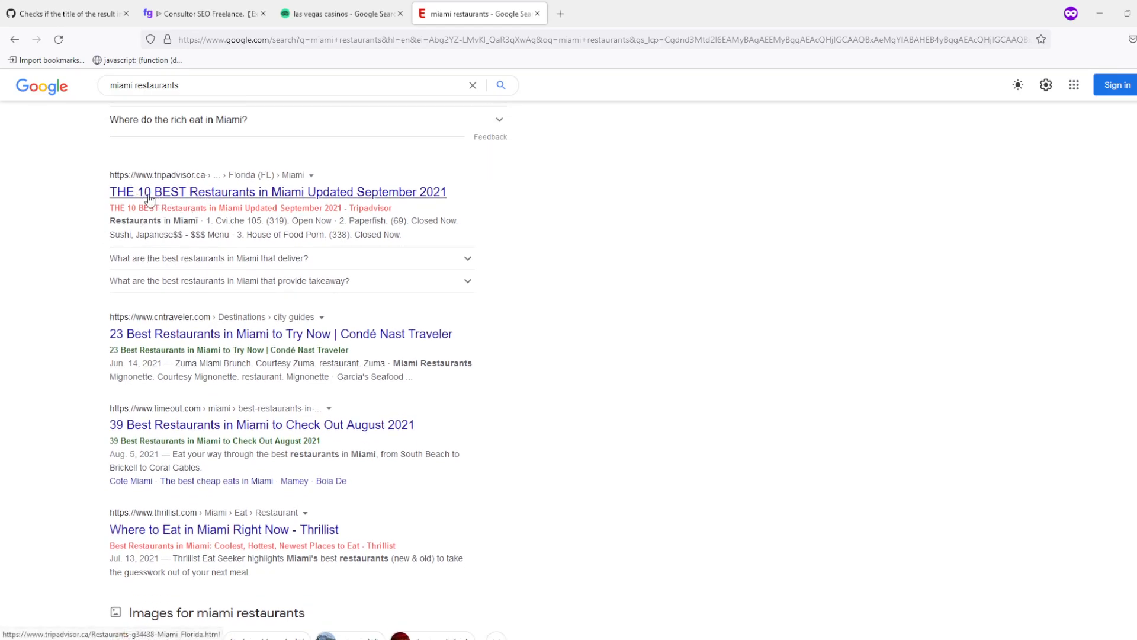
mouse_move(467, 197)
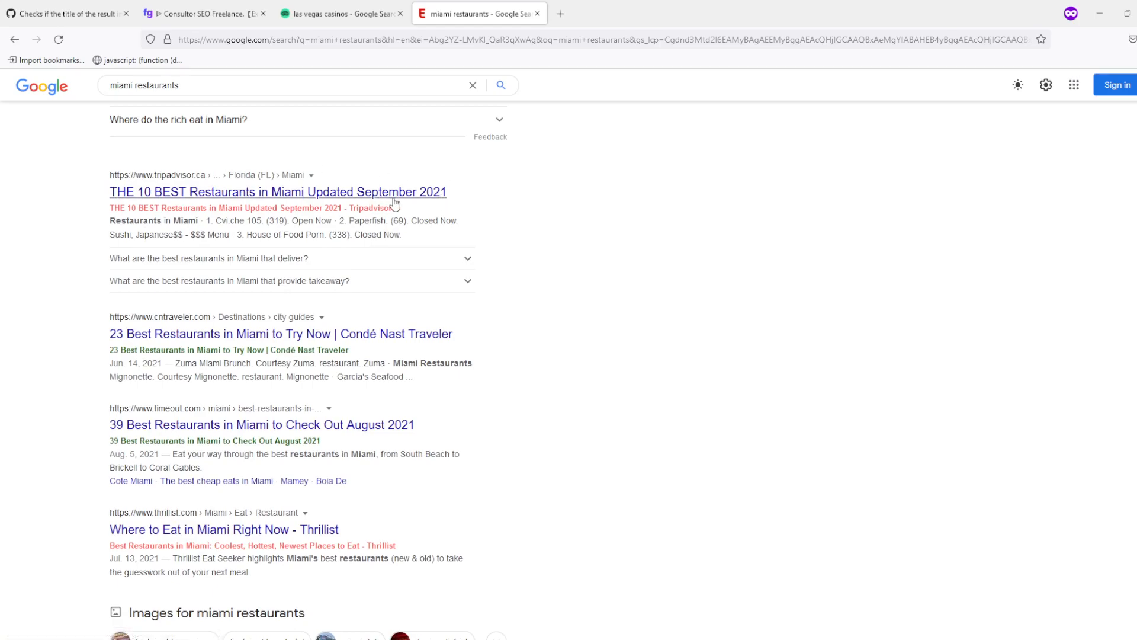
mouse_move(397, 215)
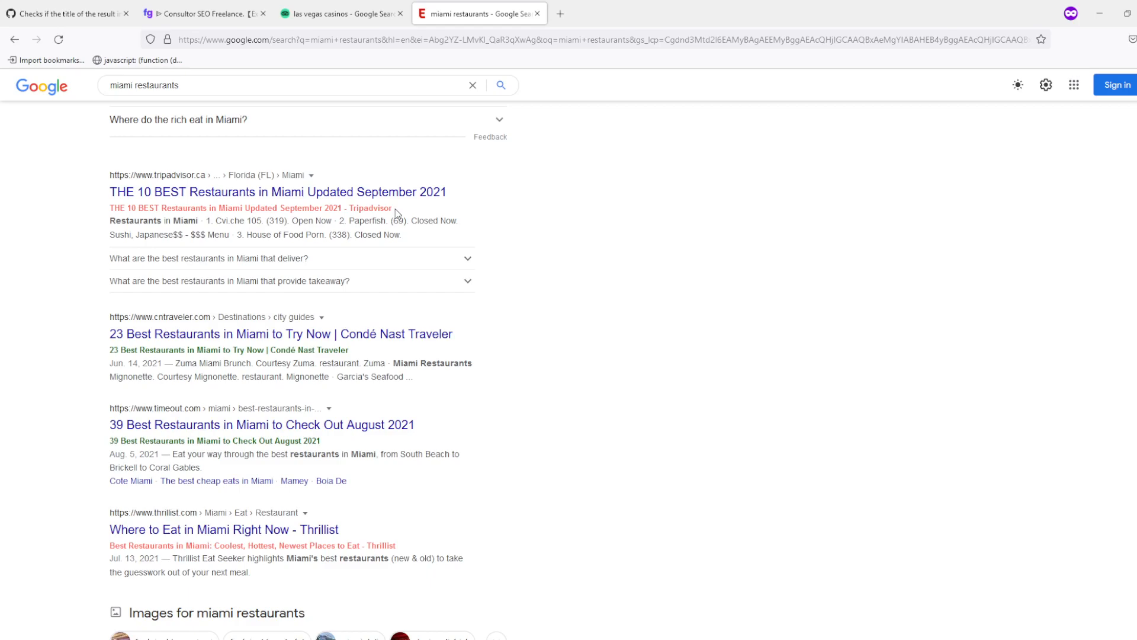
mouse_move(281, 257)
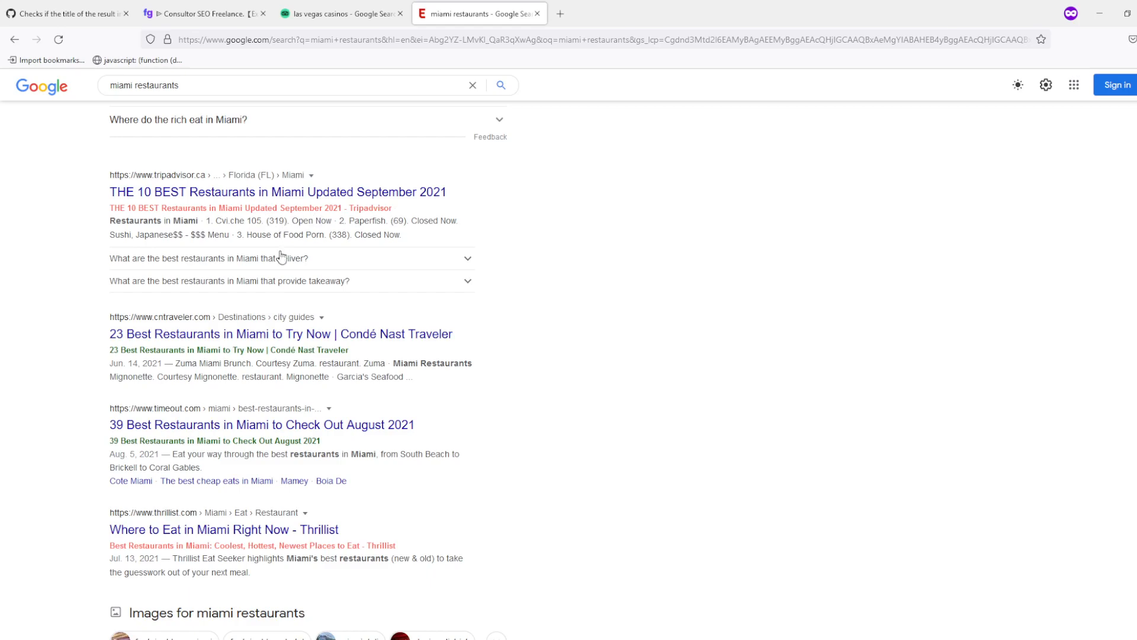
Drag the checkTitles.js code line onto the bookmarks toolbar, then return to the Google results
scroll("down", 3)
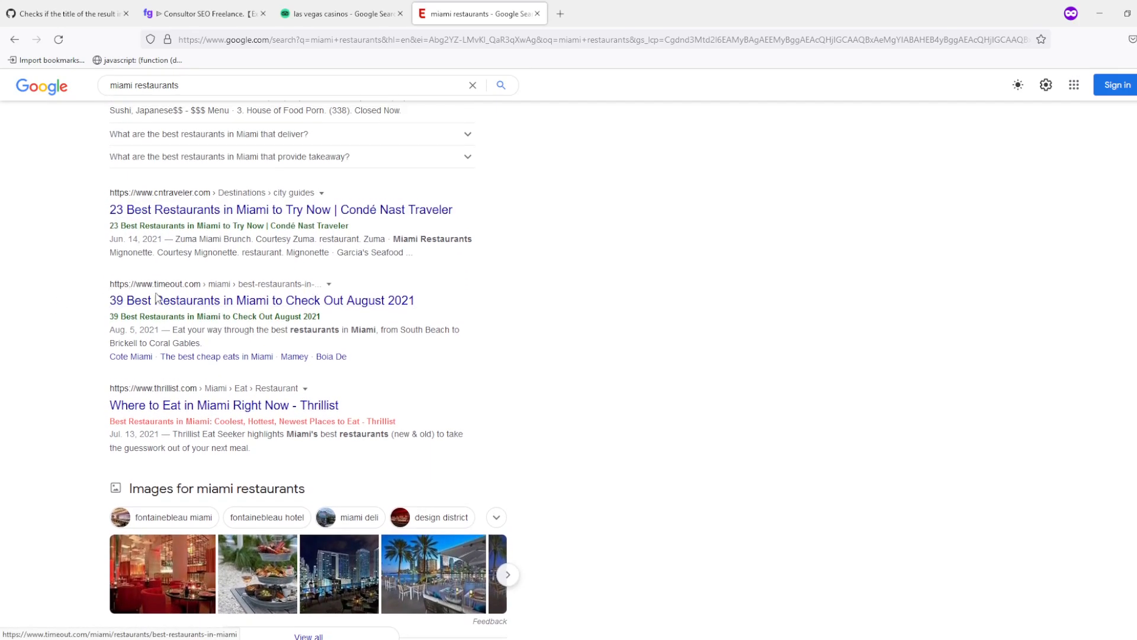
mouse_move(431, 310)
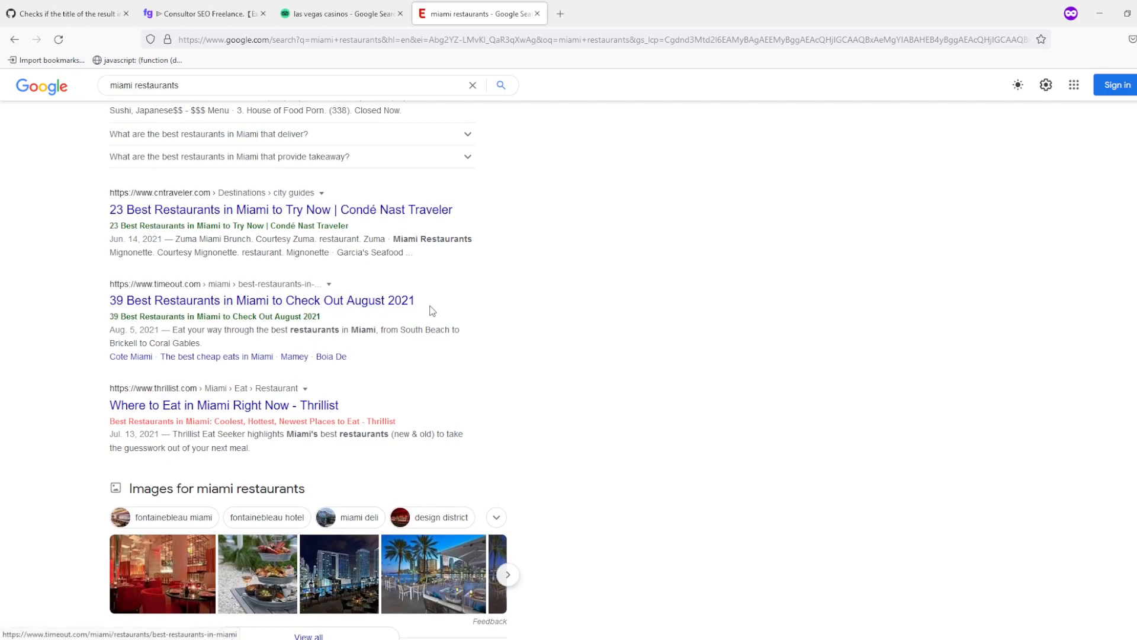
double_click(229, 317)
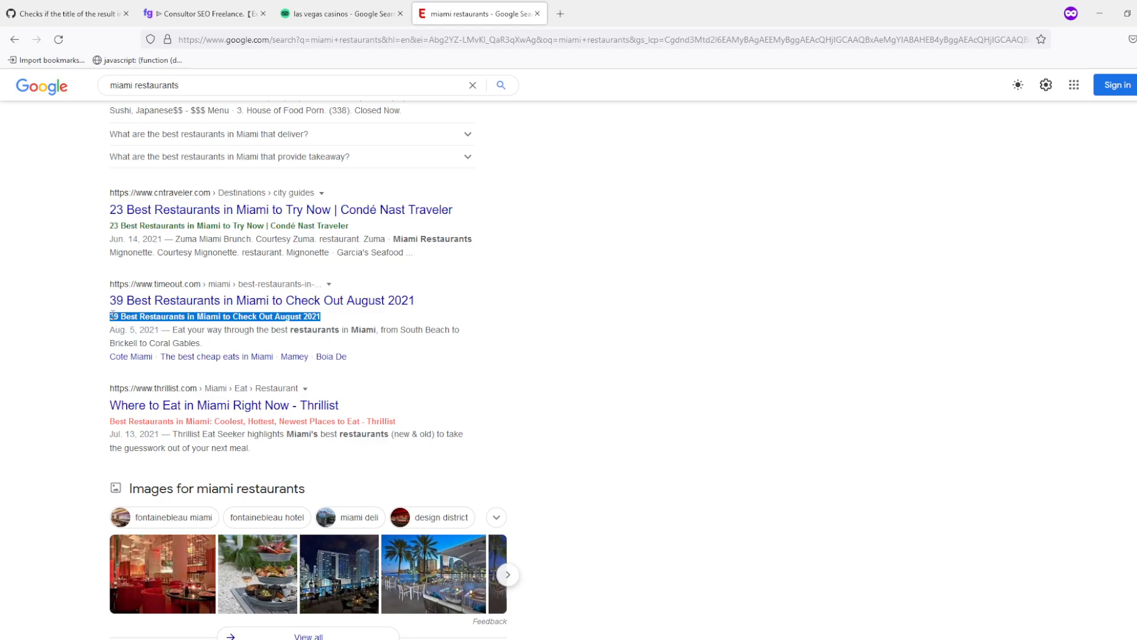
mouse_move(205, 315)
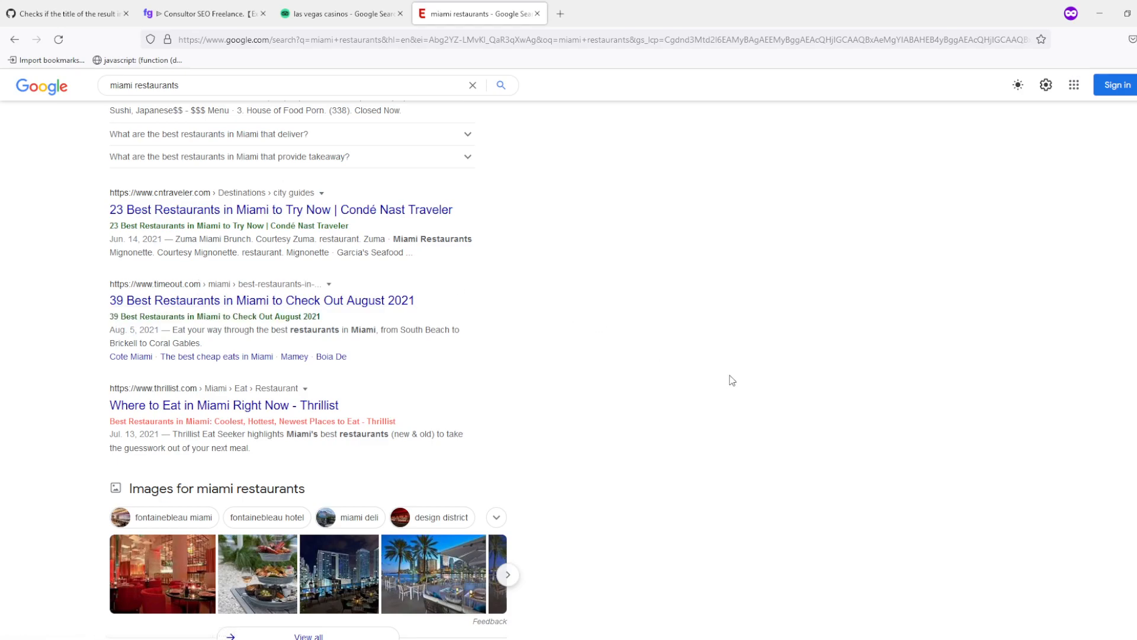
mouse_move(564, 216)
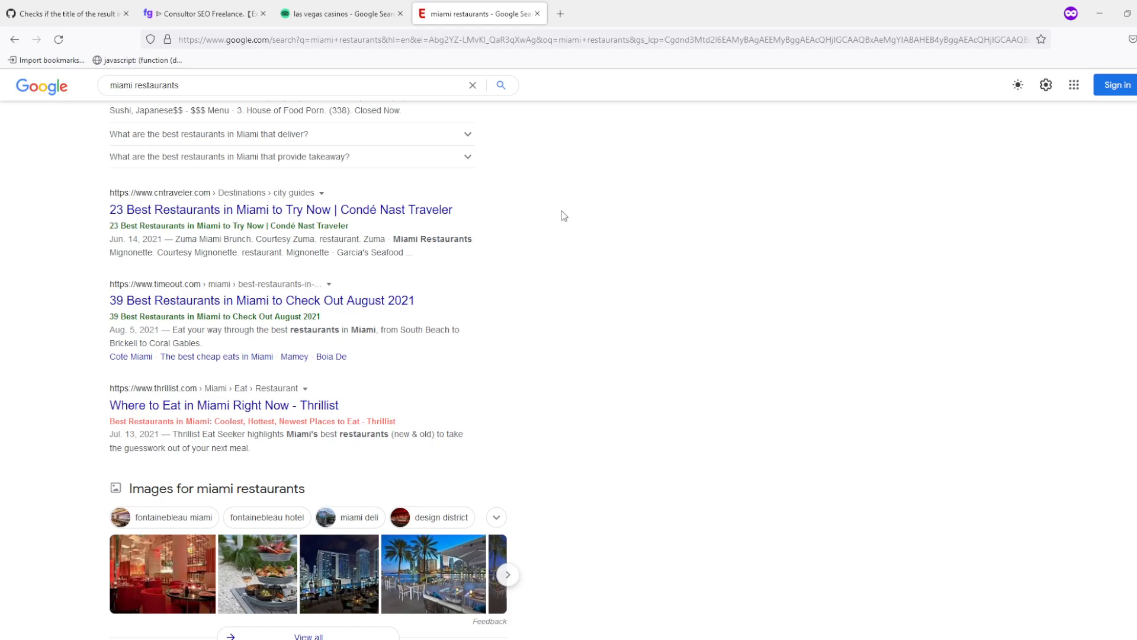
left_click(65, 14)
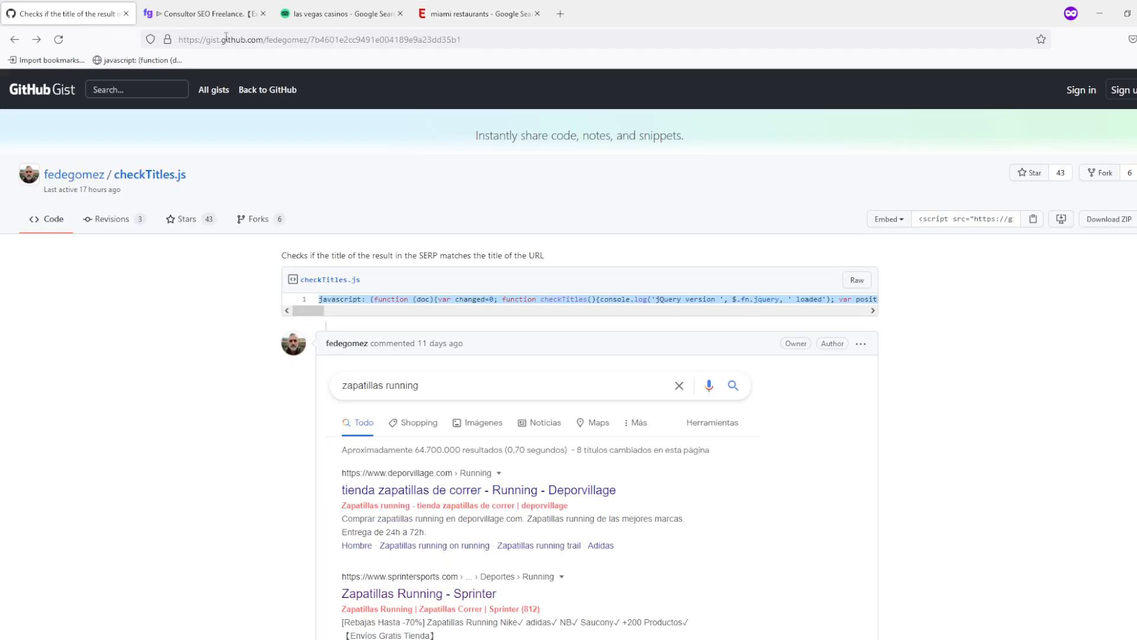
mouse_move(572, 286)
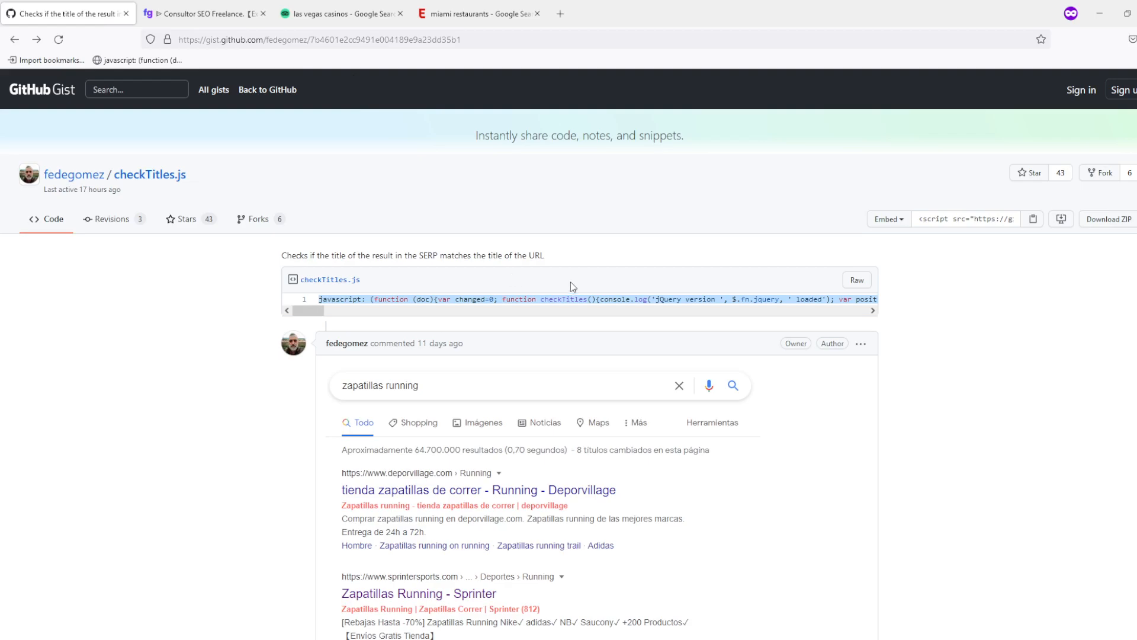
mouse_move(311, 201)
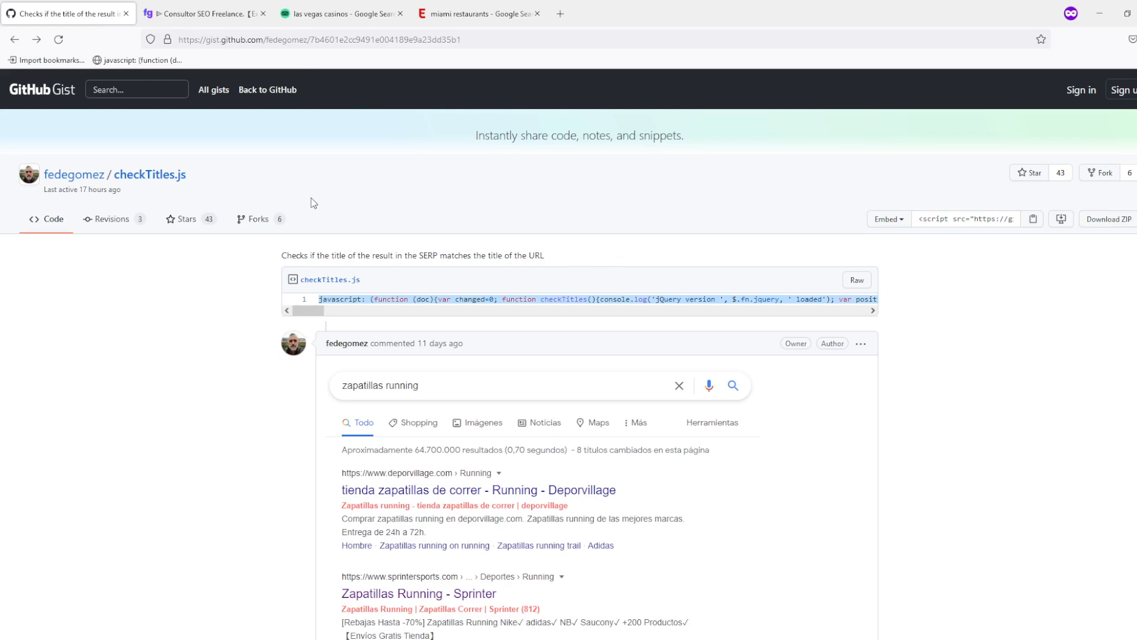
mouse_move(397, 273)
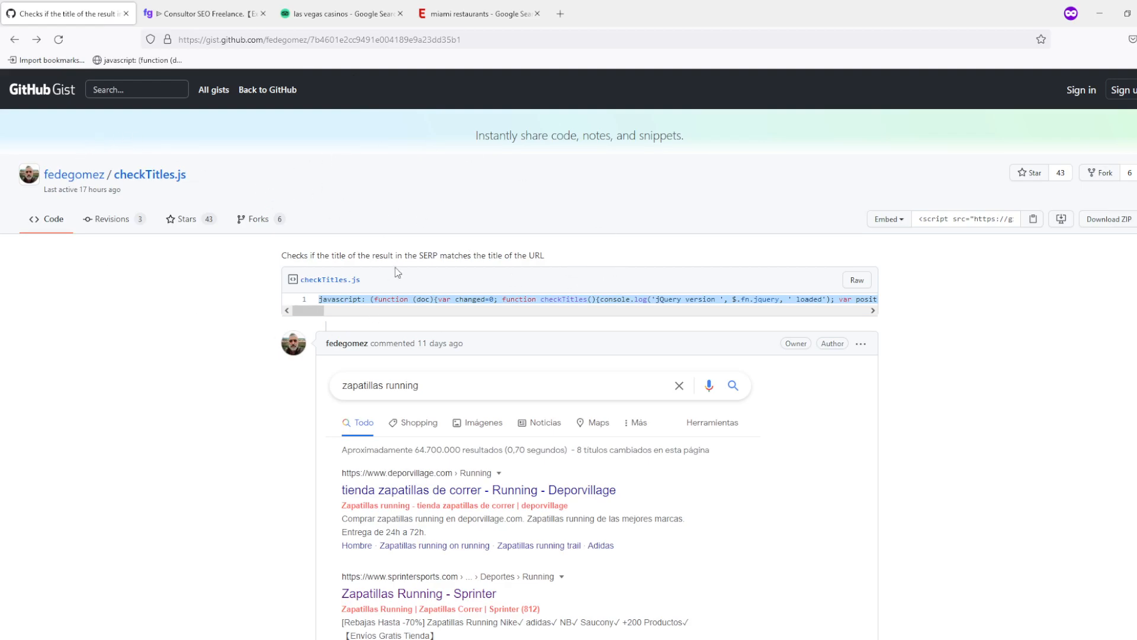
mouse_move(195, 66)
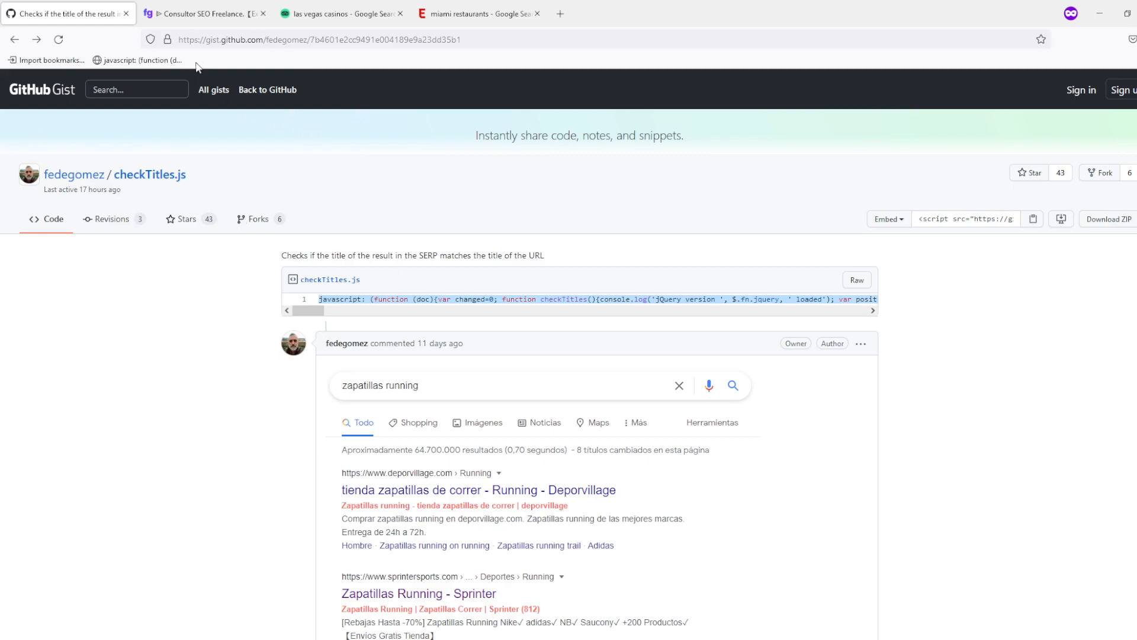
mouse_move(400, 256)
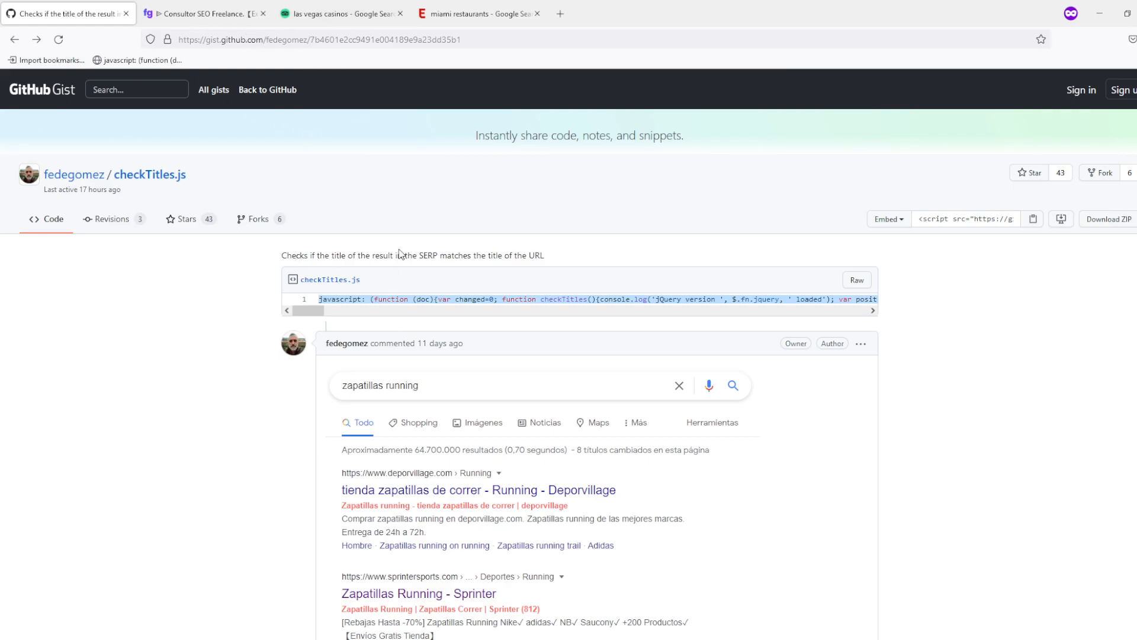
mouse_move(543, 244)
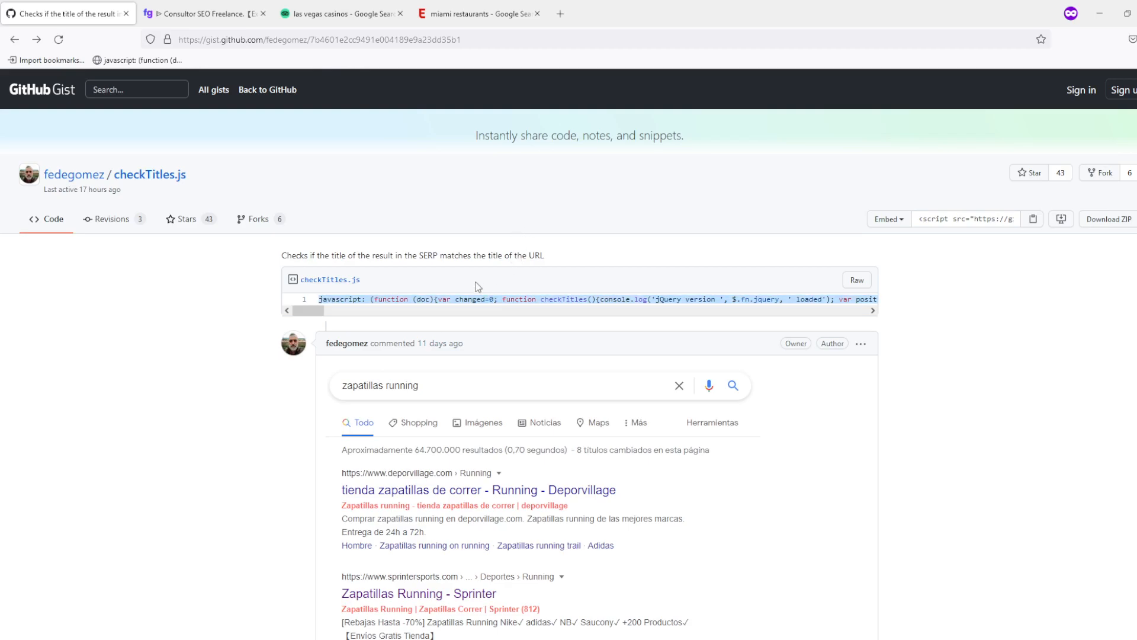
mouse_move(460, 301)
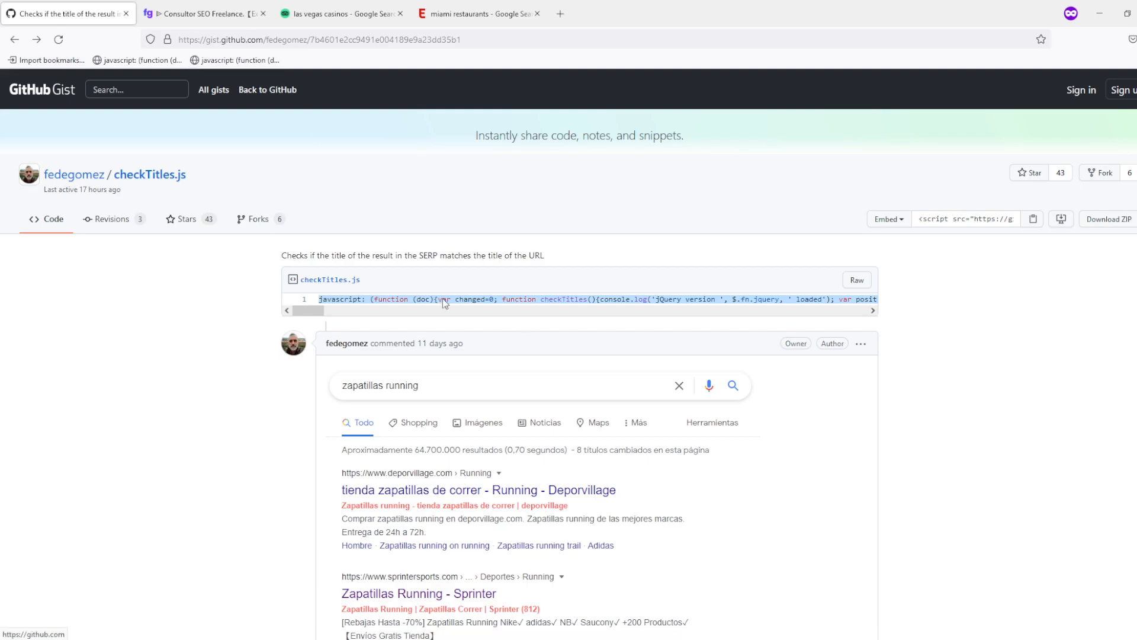
left_click(478, 13)
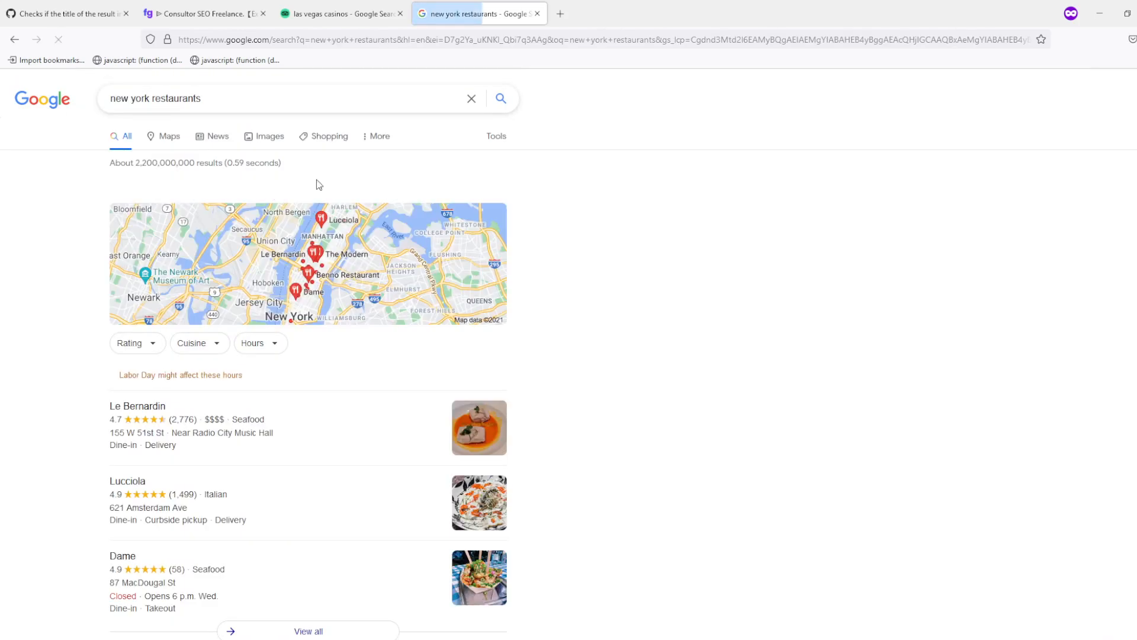
Scroll the 'new york restaurants' results to review the red/green real-title lines under each result
scroll("down", 3)
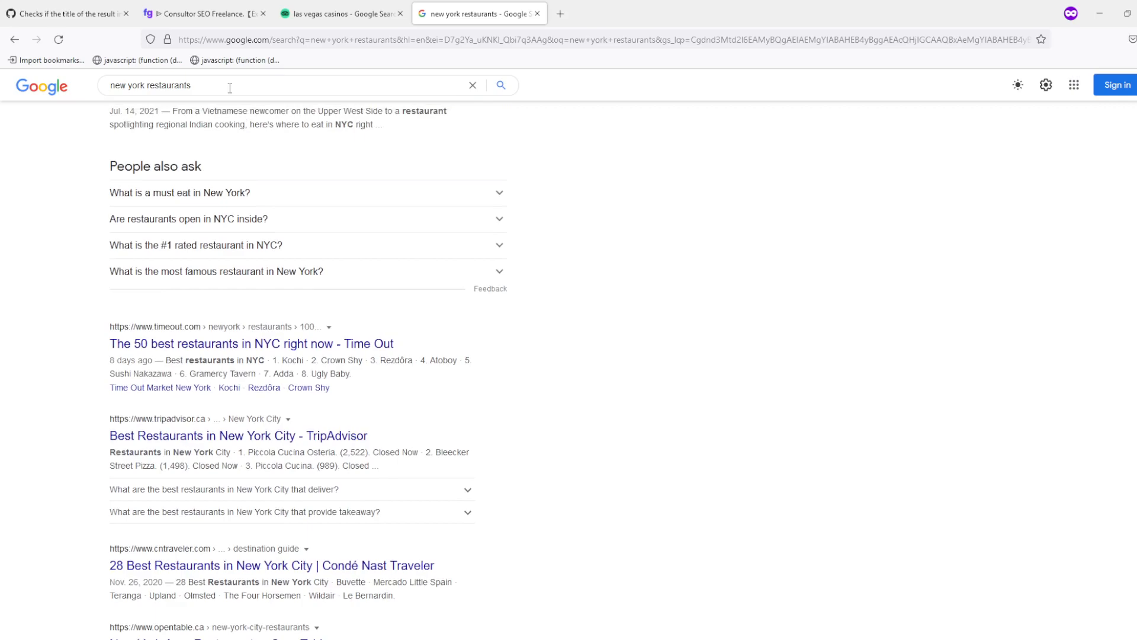
scroll("up", 3)
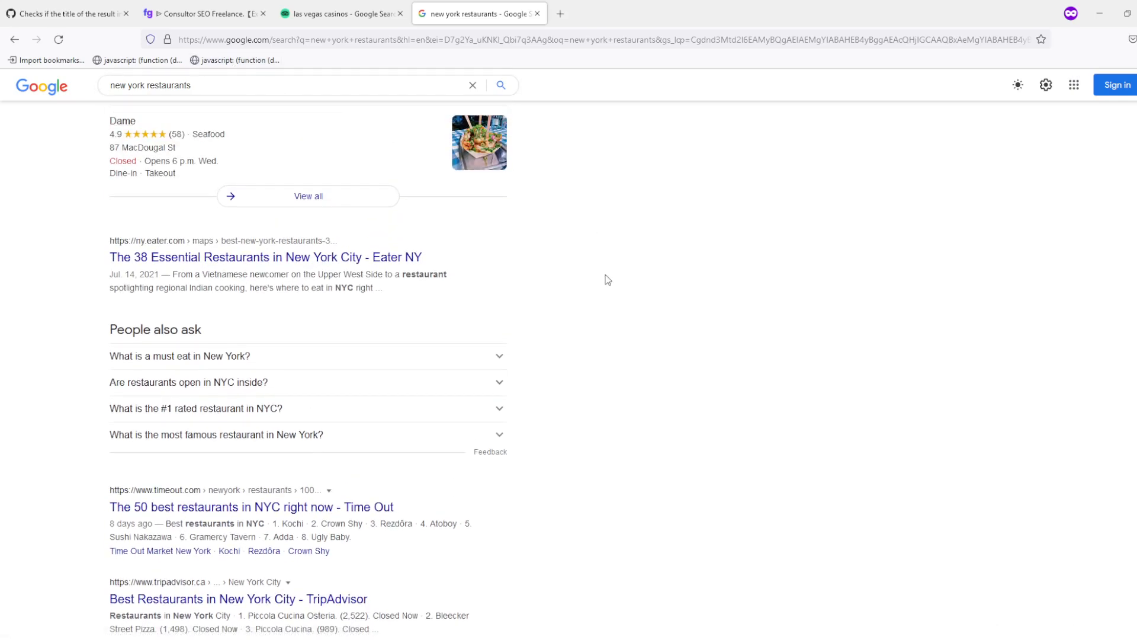
scroll("up", 3)
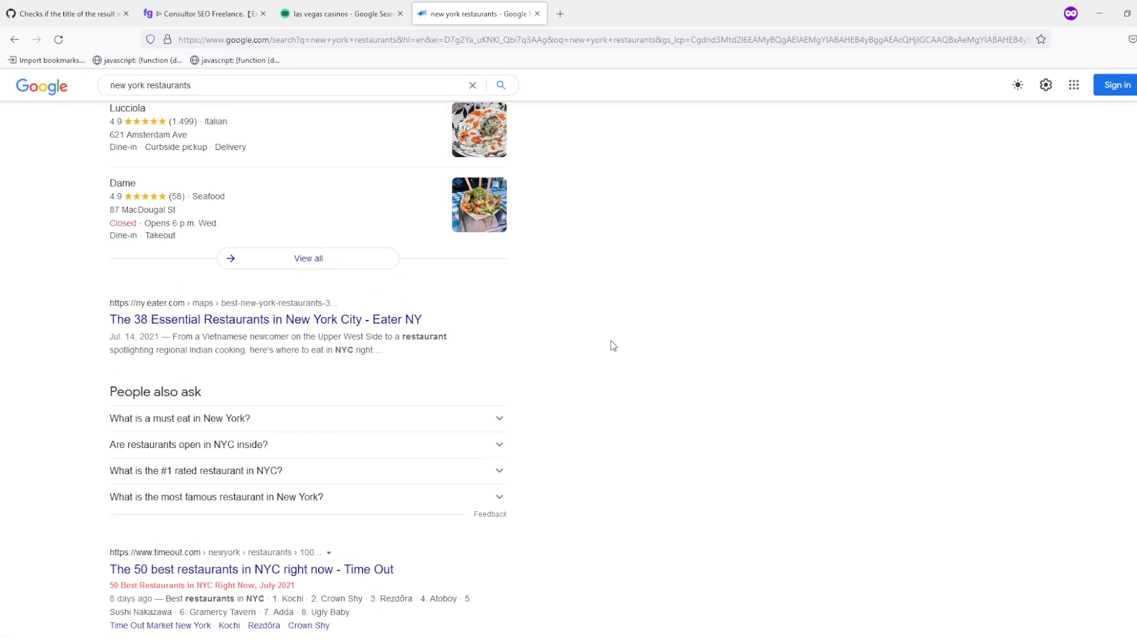
scroll("down", 3)
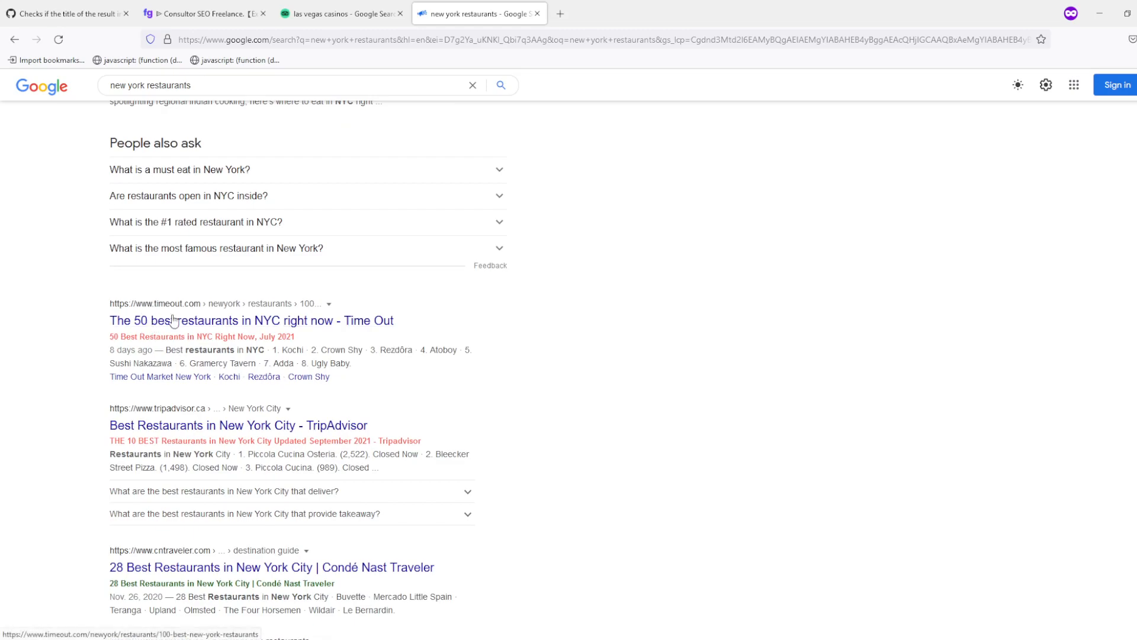
mouse_move(267, 348)
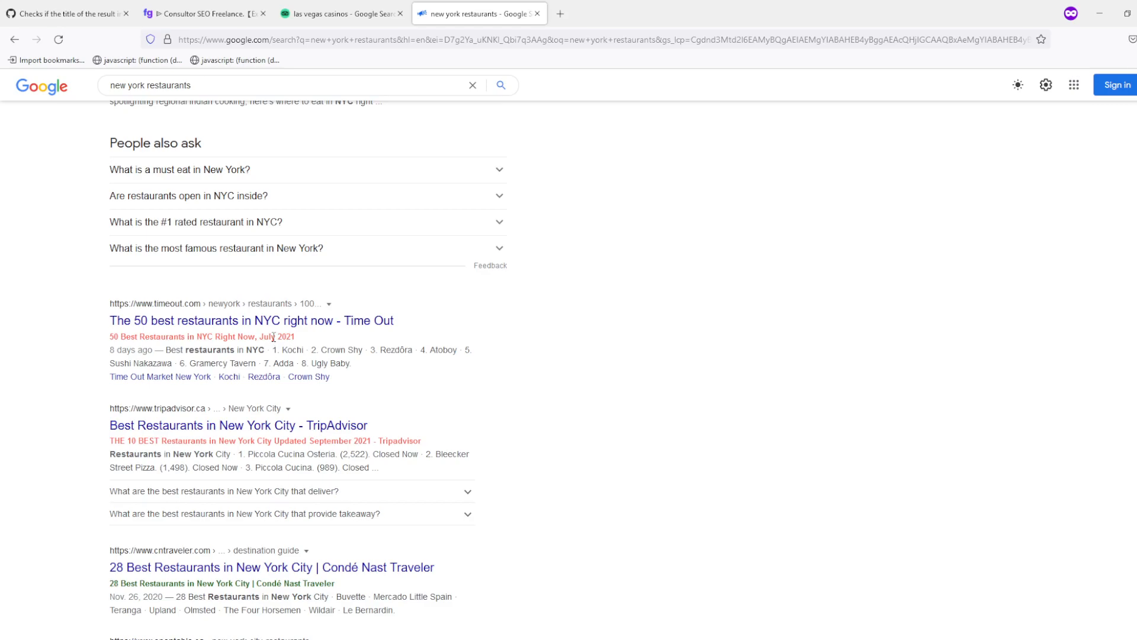
mouse_move(270, 335)
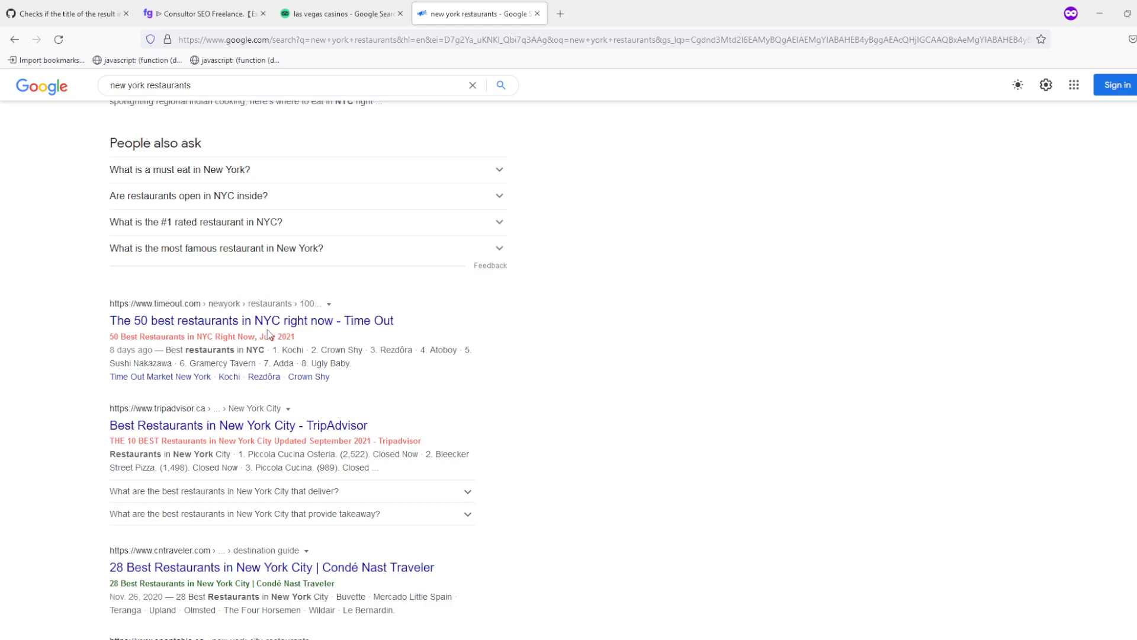
mouse_move(251, 320)
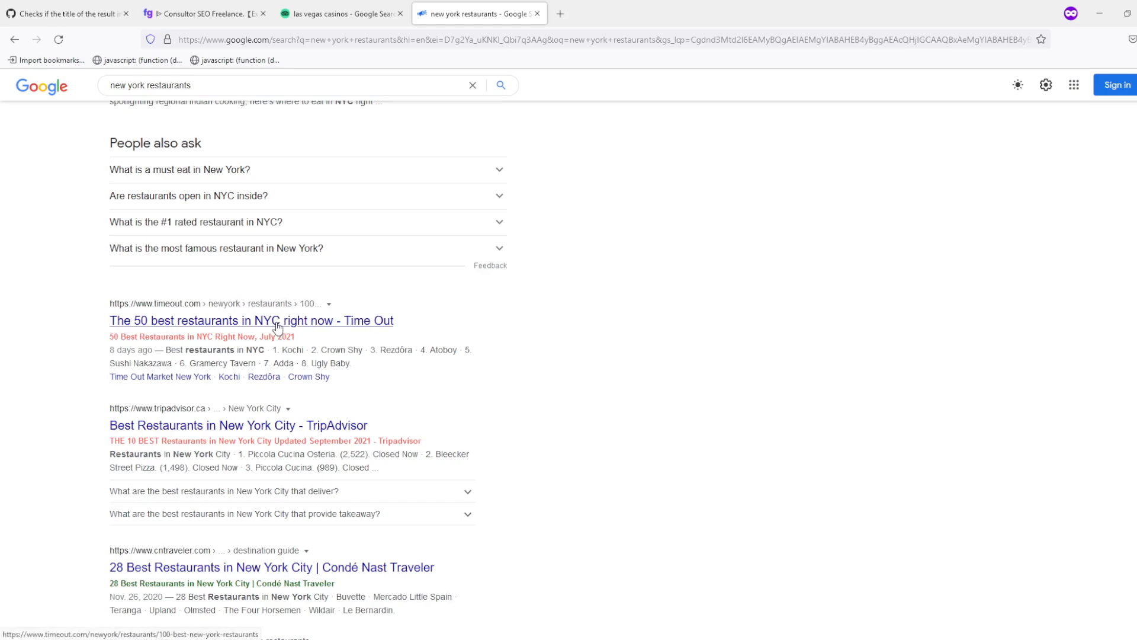
mouse_move(286, 345)
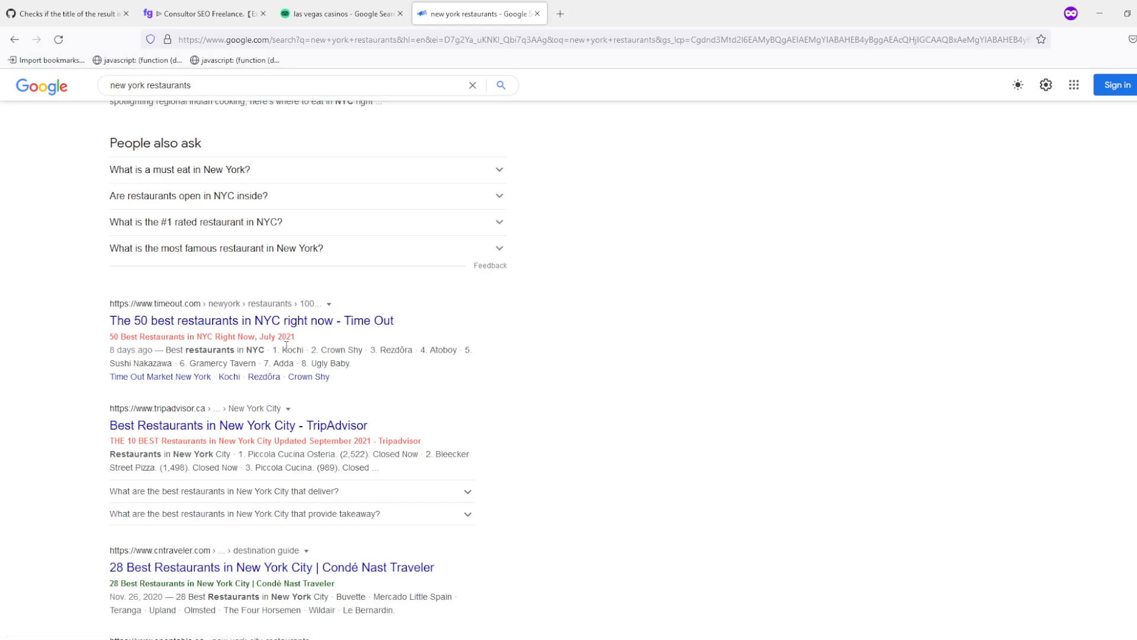
scroll("down", 3)
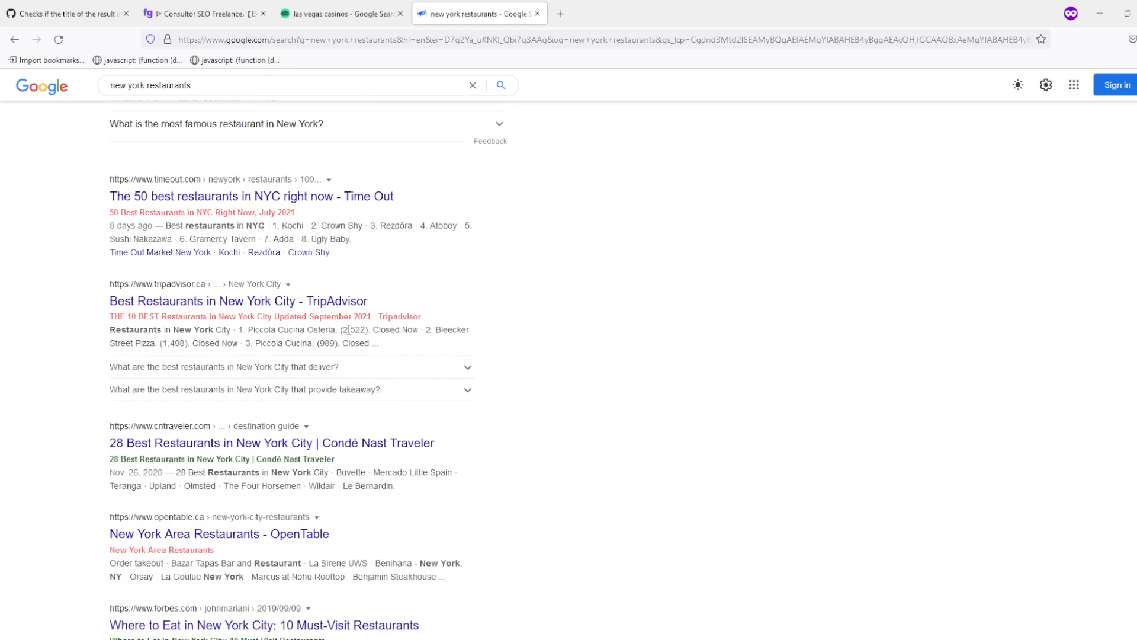
scroll("up", 3)
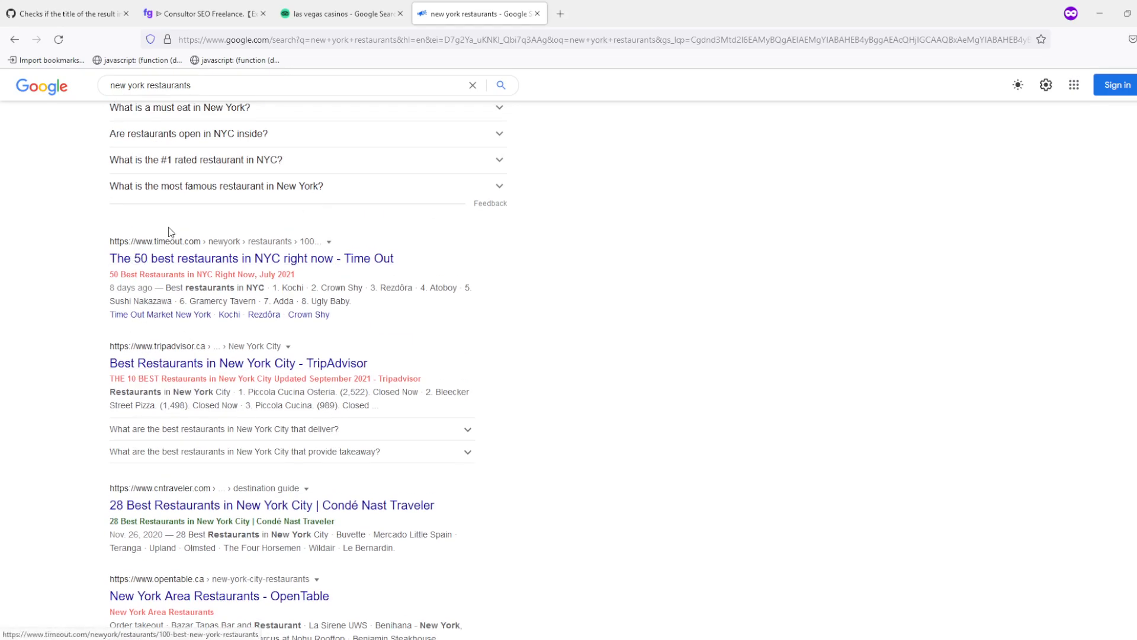
scroll("down", 3)
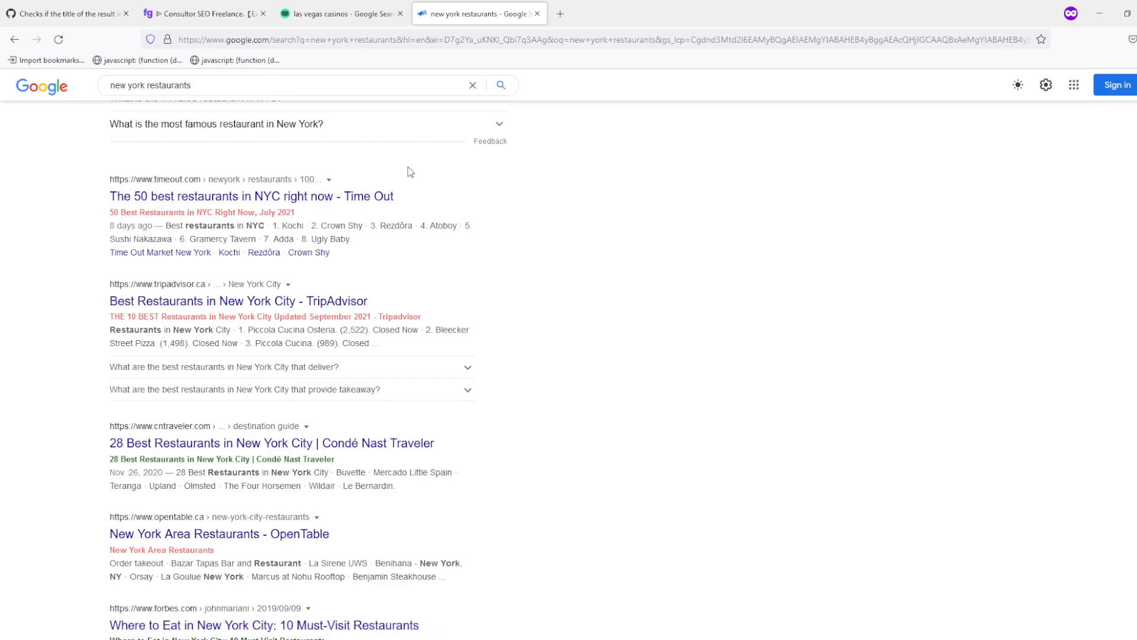
scroll("down", 3)
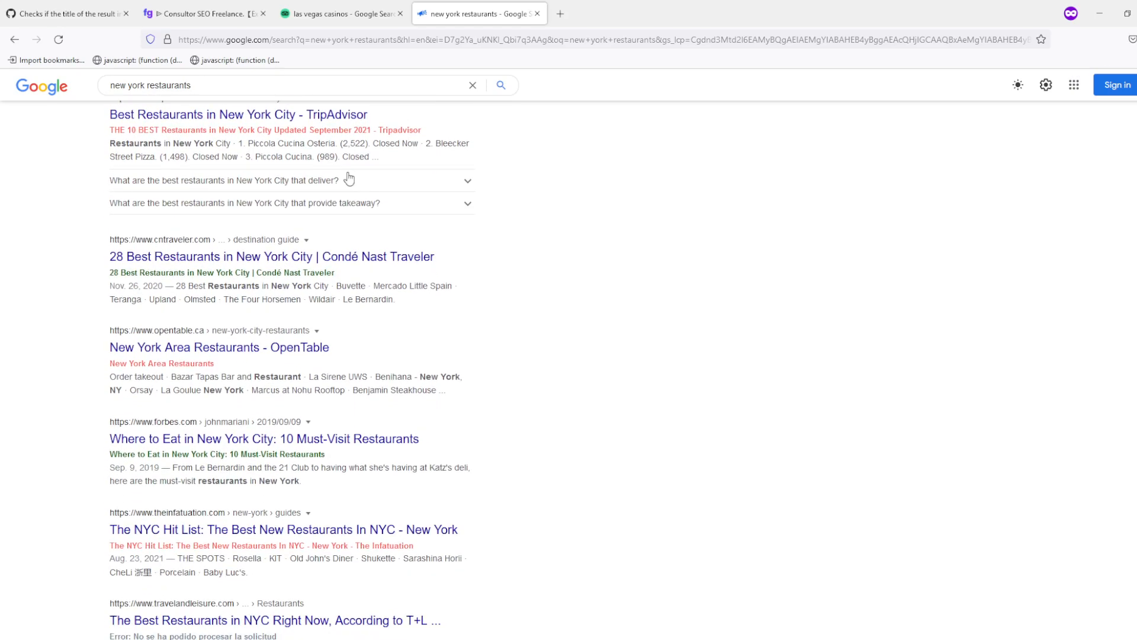
scroll("down", 3)
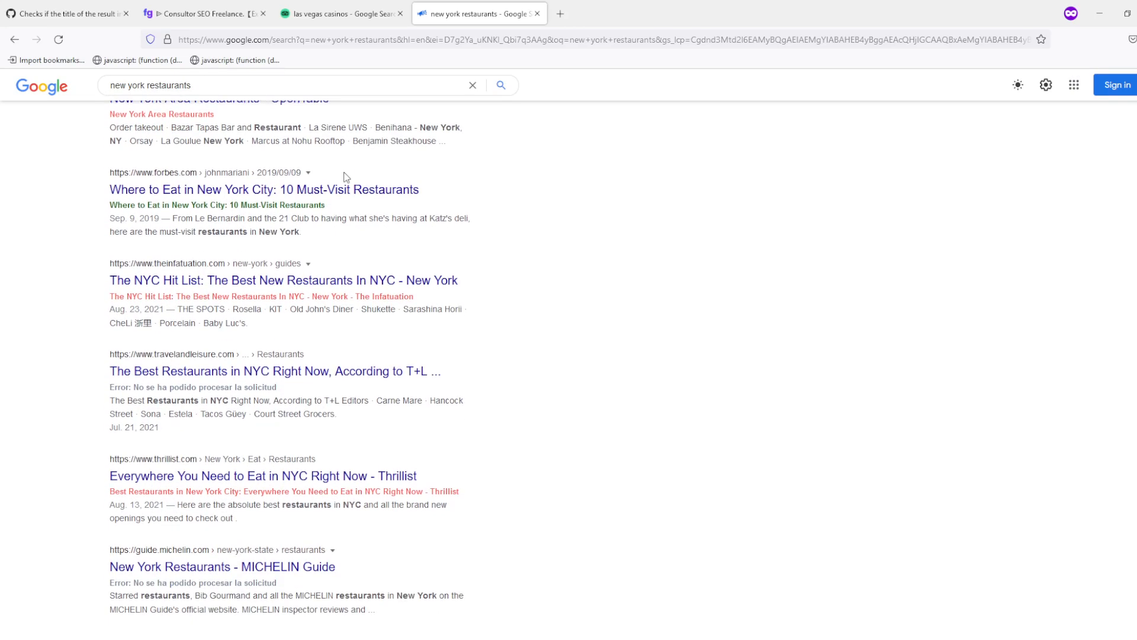
scroll("down", 3)
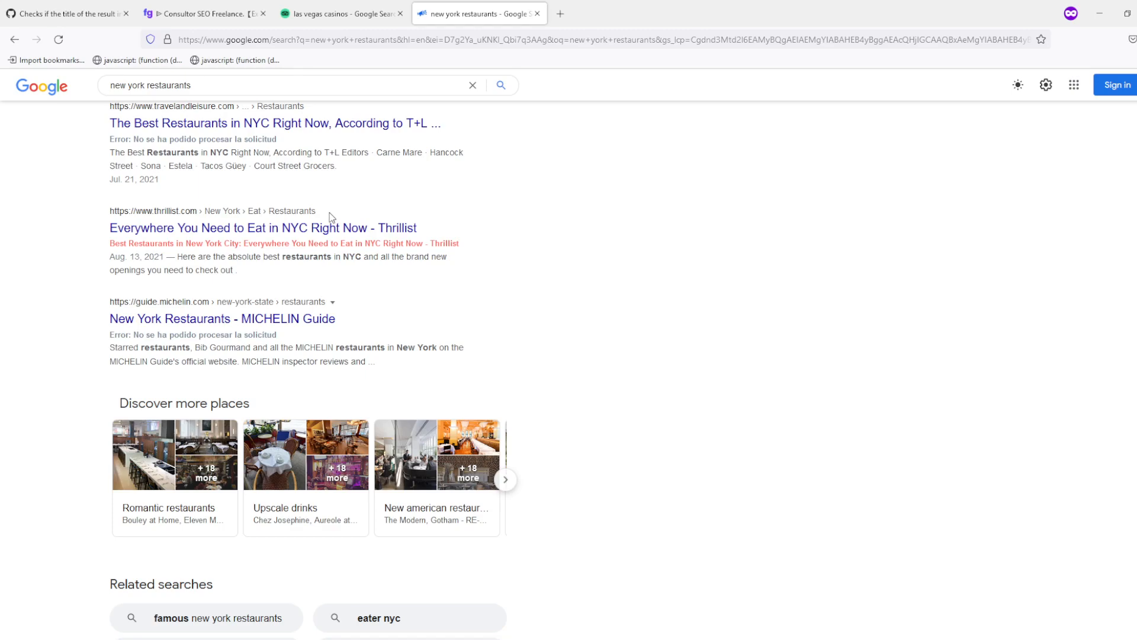
mouse_move(242, 76)
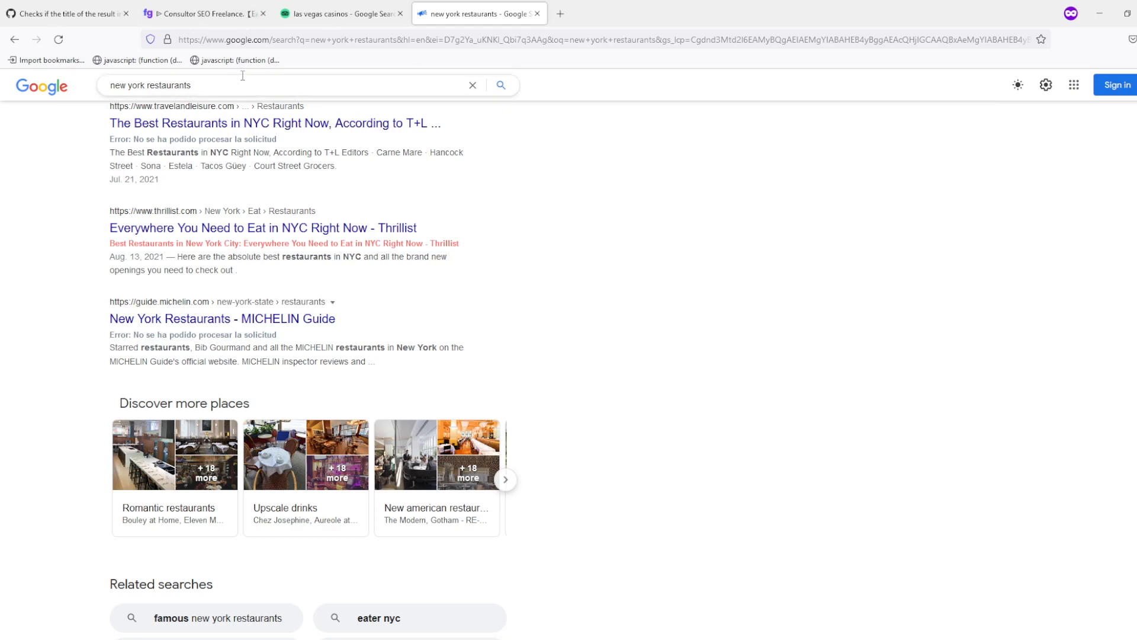
scroll("down", 3)
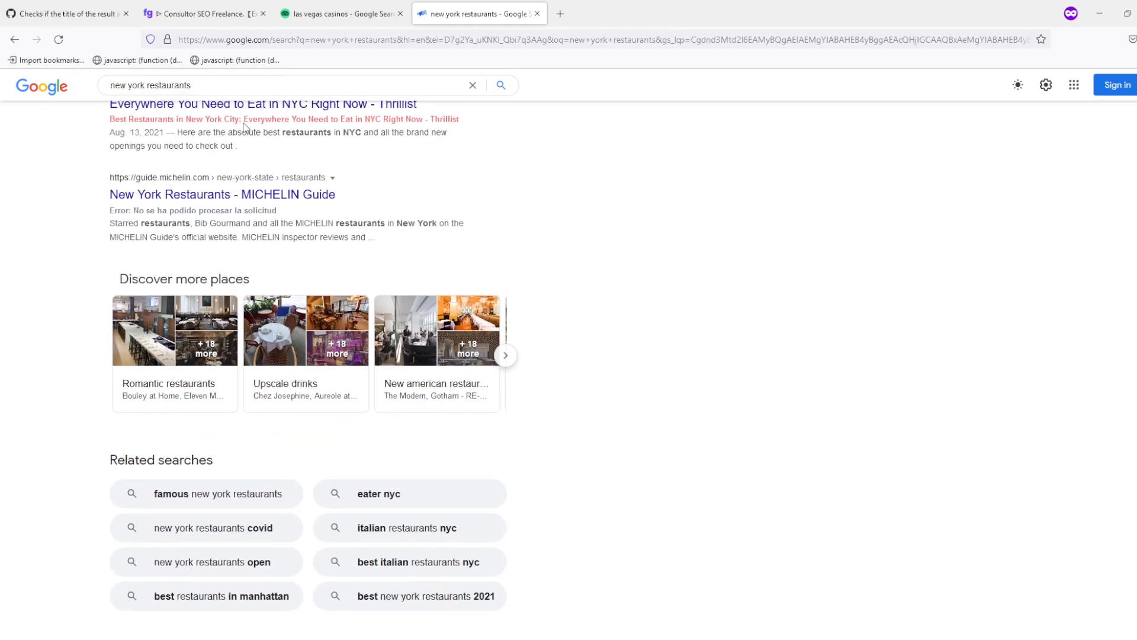
mouse_move(777, 260)
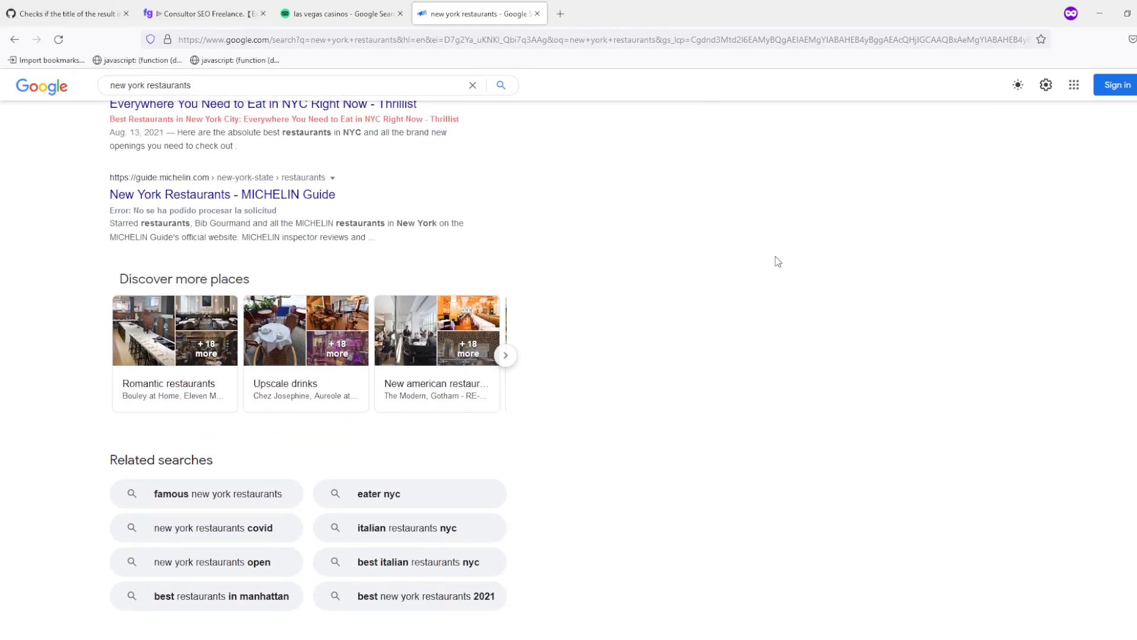